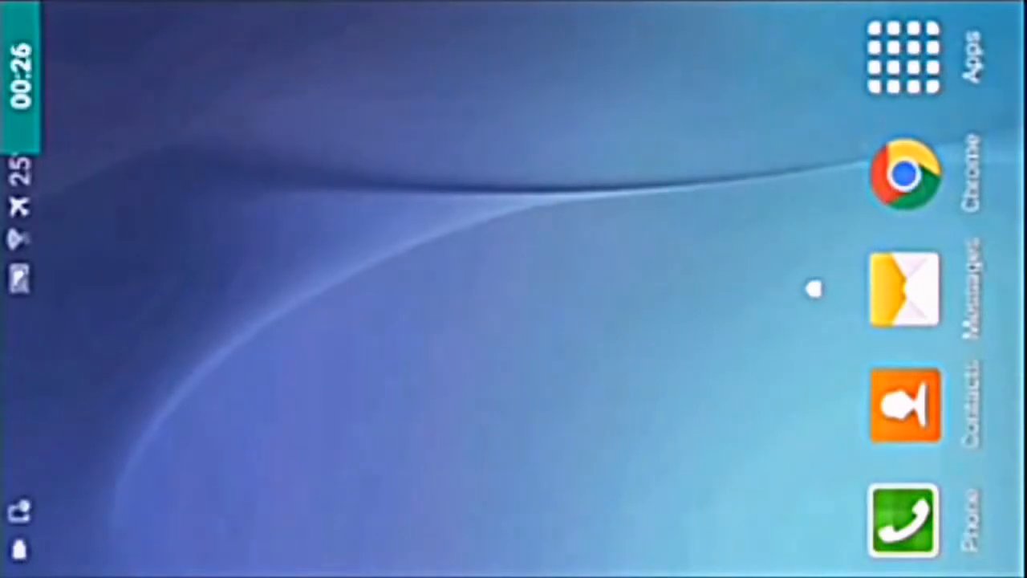
- Launch Chrome to reach Facebook's password reset offering an SMS code
{"action": "left_click", "coordinate": [905, 177]}
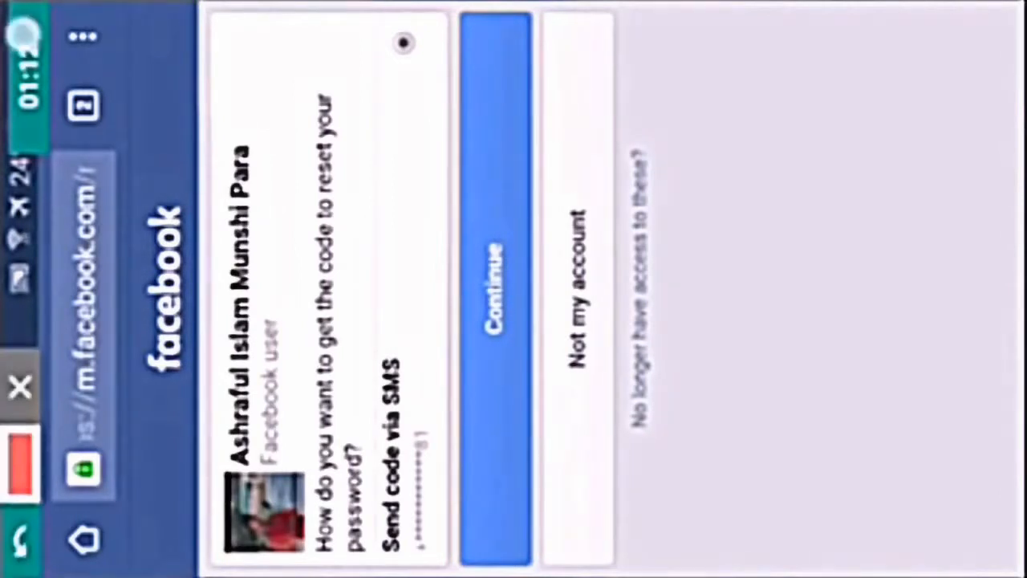
- Swipe past the reset options toward the new contact email form
{"action": "left_click_drag", "start_coordinate": [562, 160], "coordinate": [698, 224]}
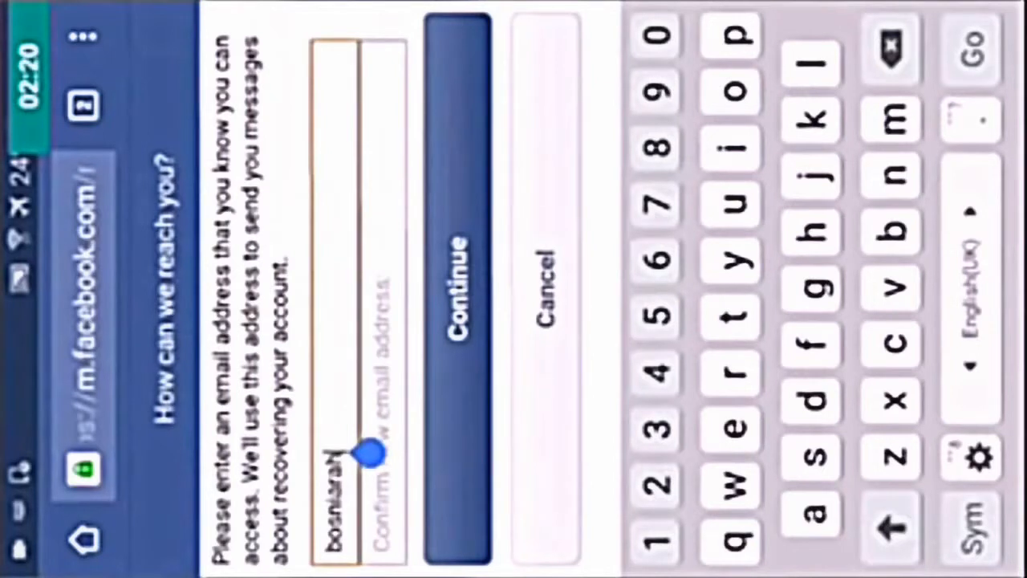
- Enter the new Gmail address in both email and confirmation fields and submit
{"action": "type", "text": "man"}
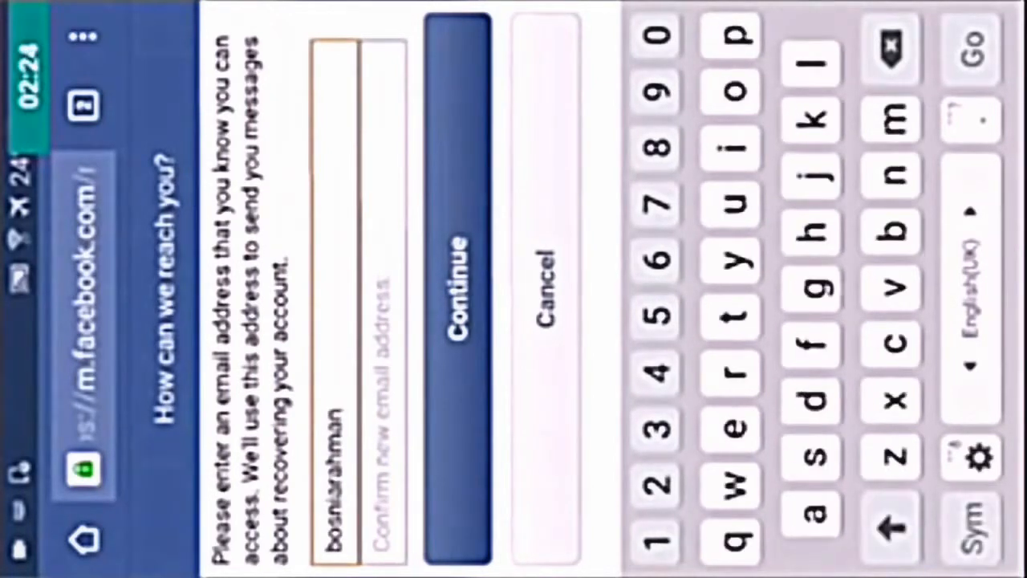
{"action": "left_click", "coordinate": [971, 530]}
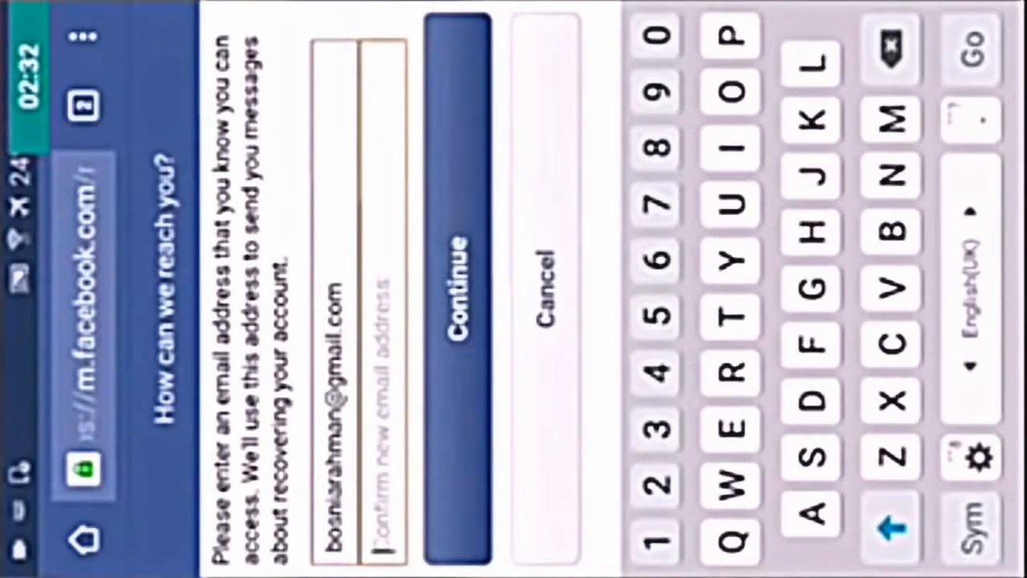
{"action": "type", "text": "bos"}
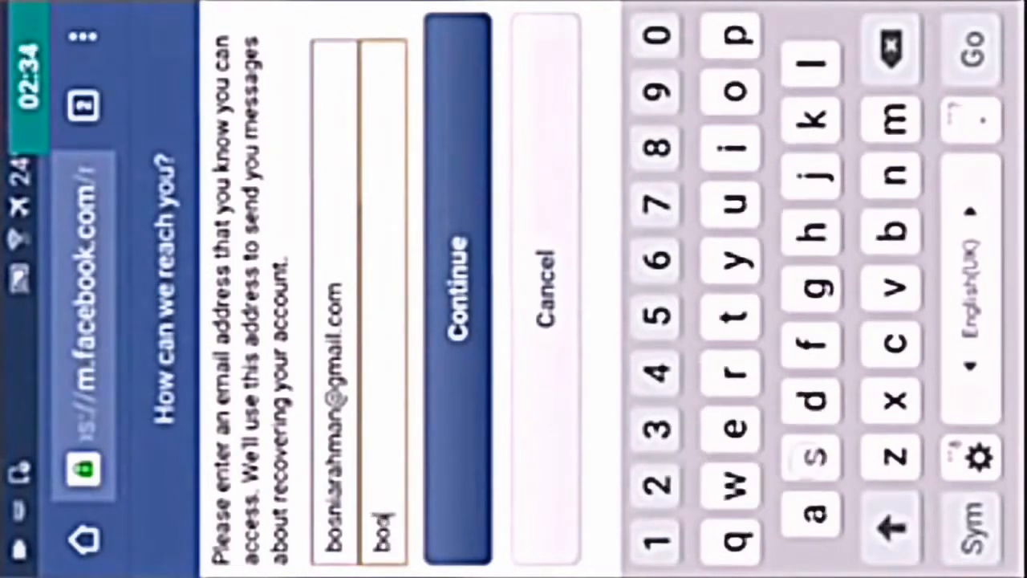
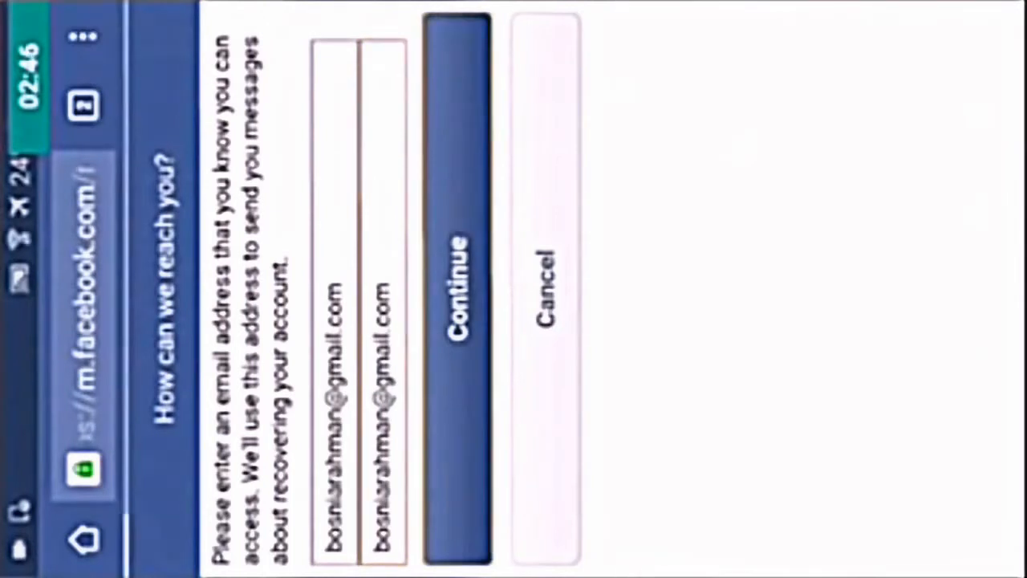
{"action": "left_click", "coordinate": [456, 289]}
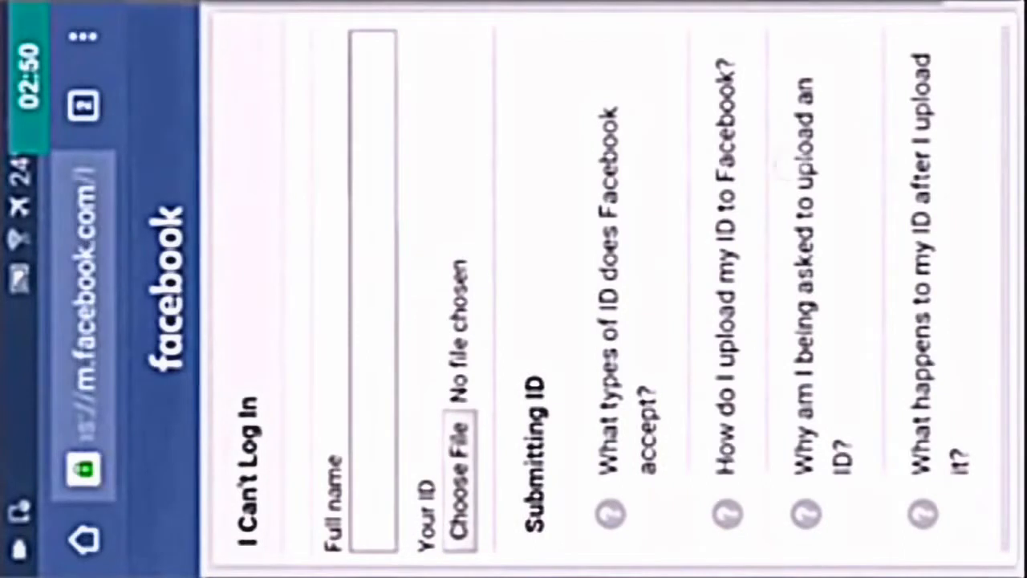
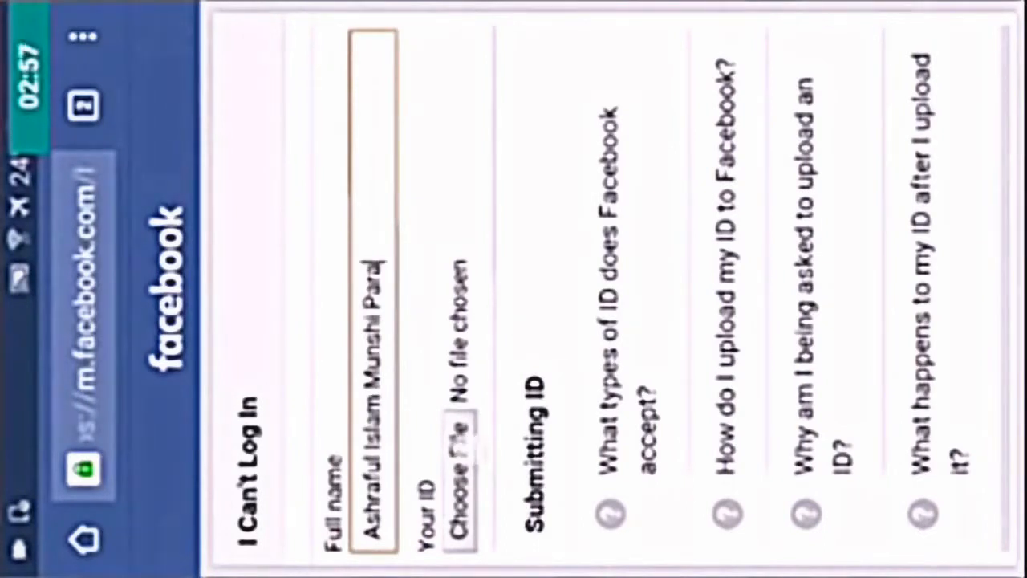